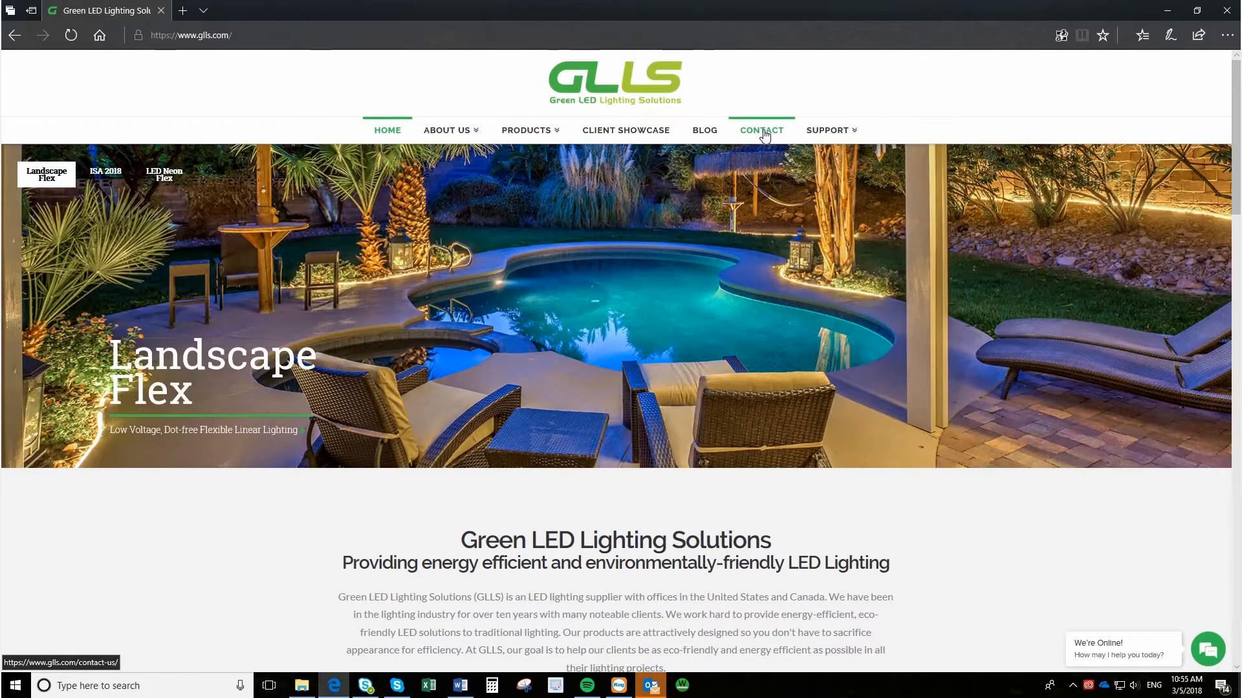
Go to the Contact Us page from the top navigation and scroll to the form's Submit button.
click(760, 129)
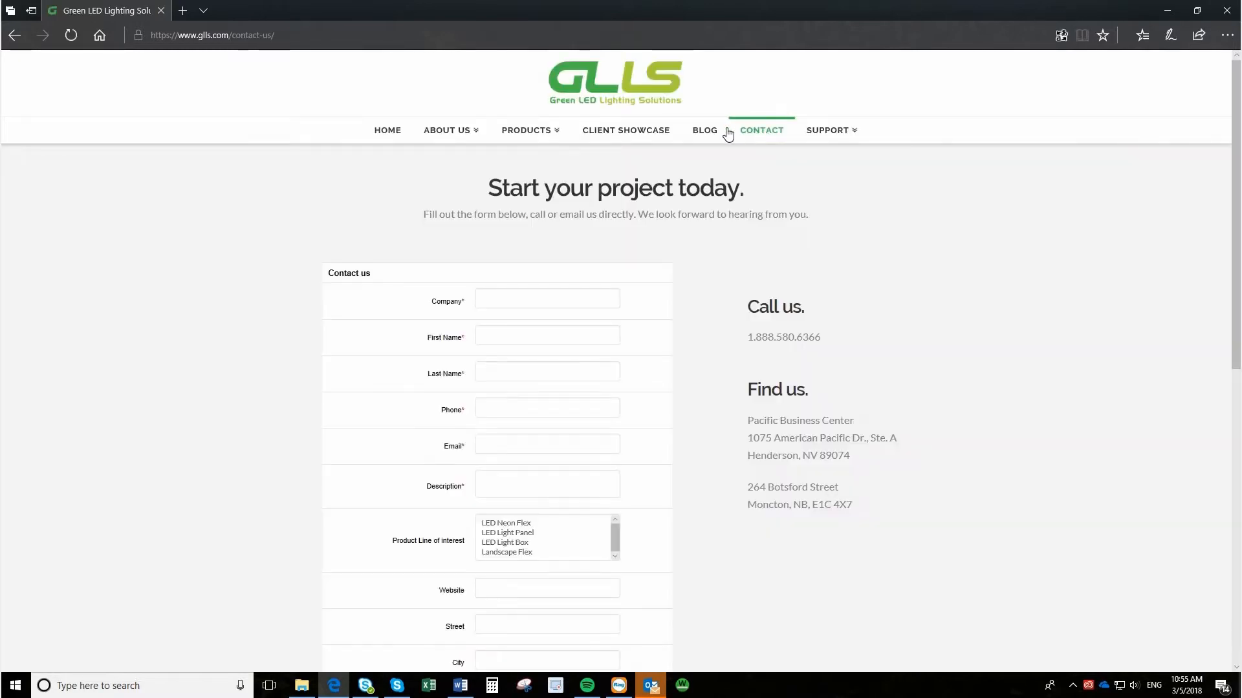
scroll(down, 3)
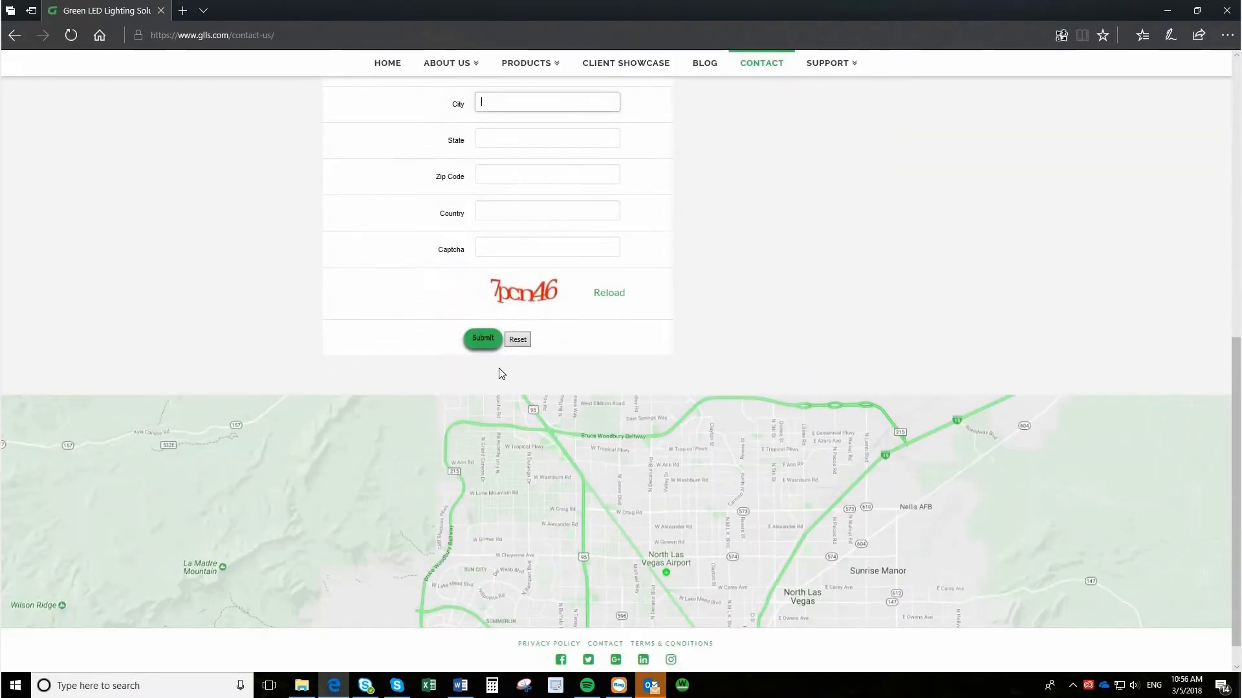